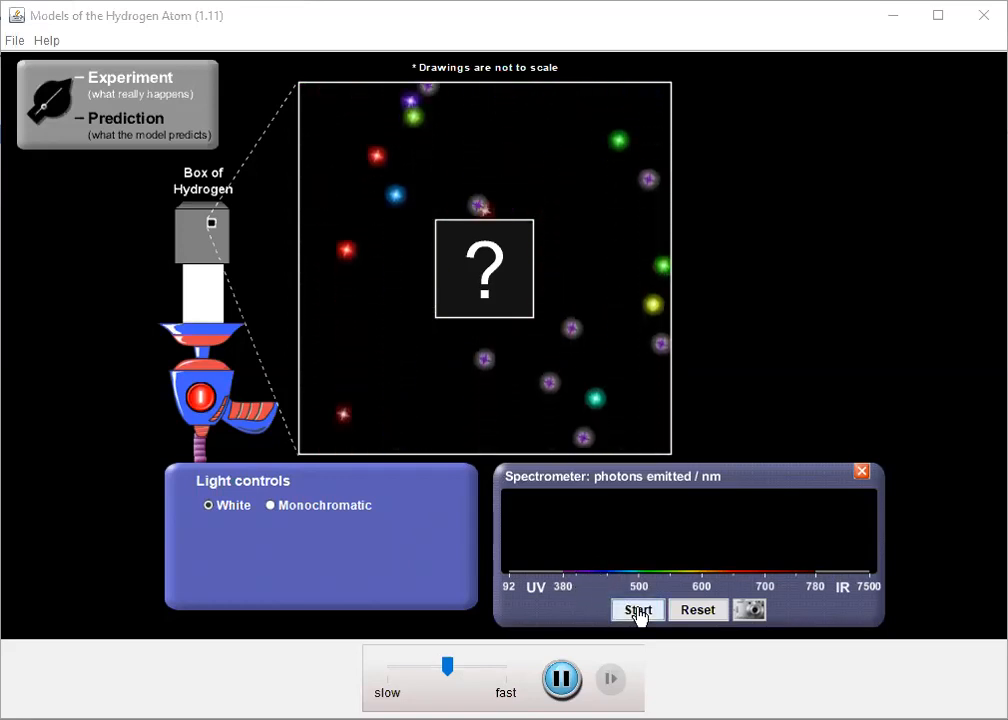
# Start the spectrometer collecting emitted photons under white light at fast speed
pyautogui.click(637, 610)
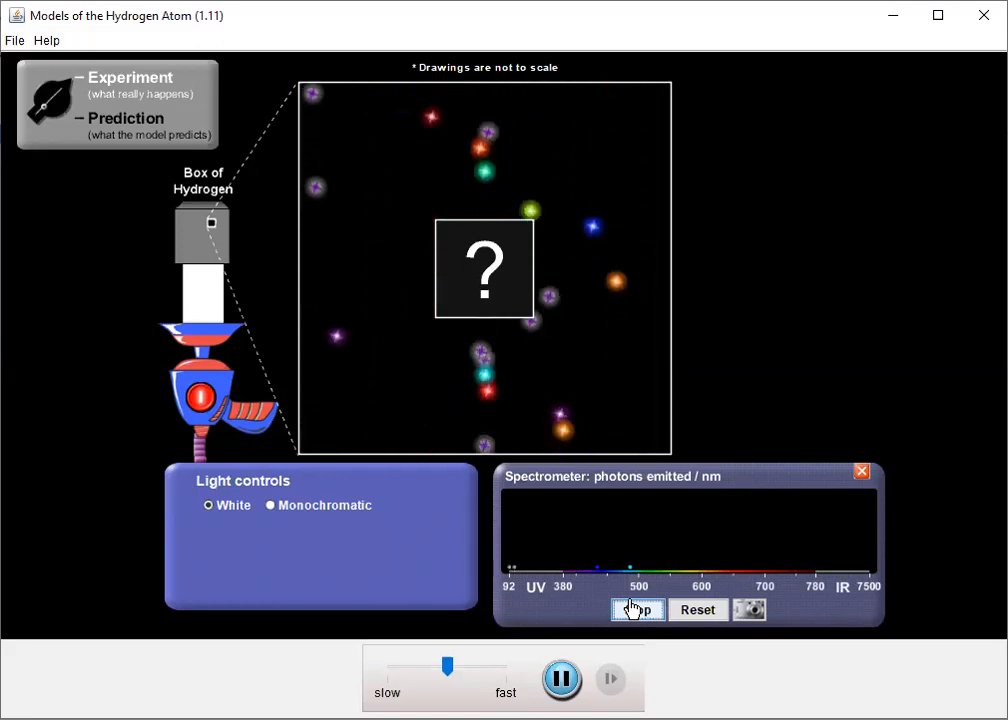
pyautogui.click(637, 609)
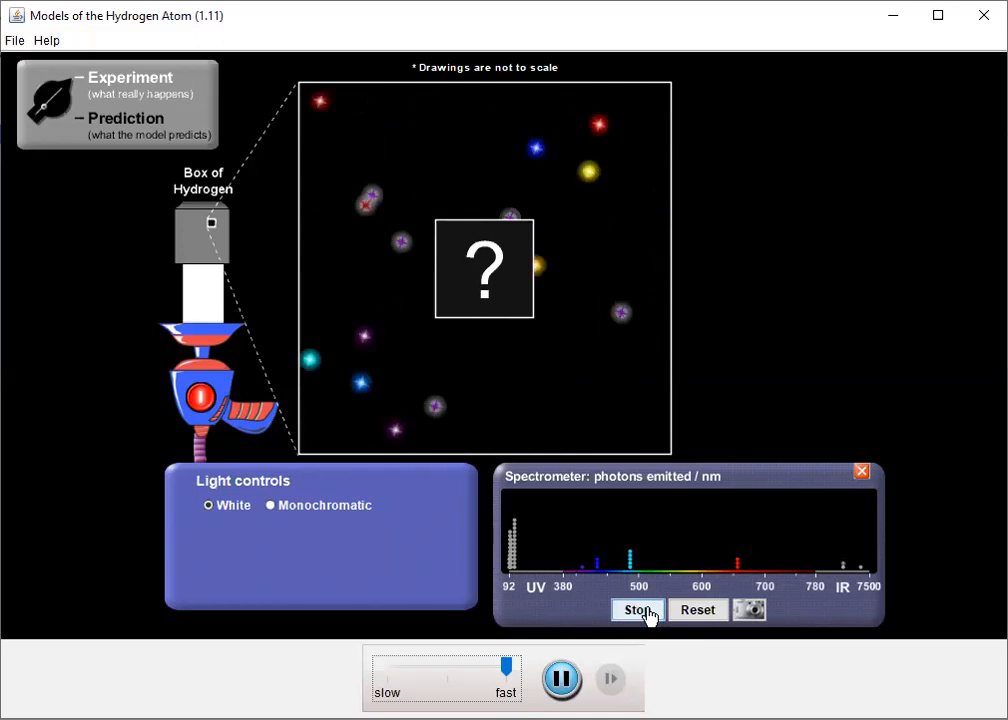
# Stop the spectrometer and reset it so the recorded lines are wiped
pyautogui.click(637, 610)
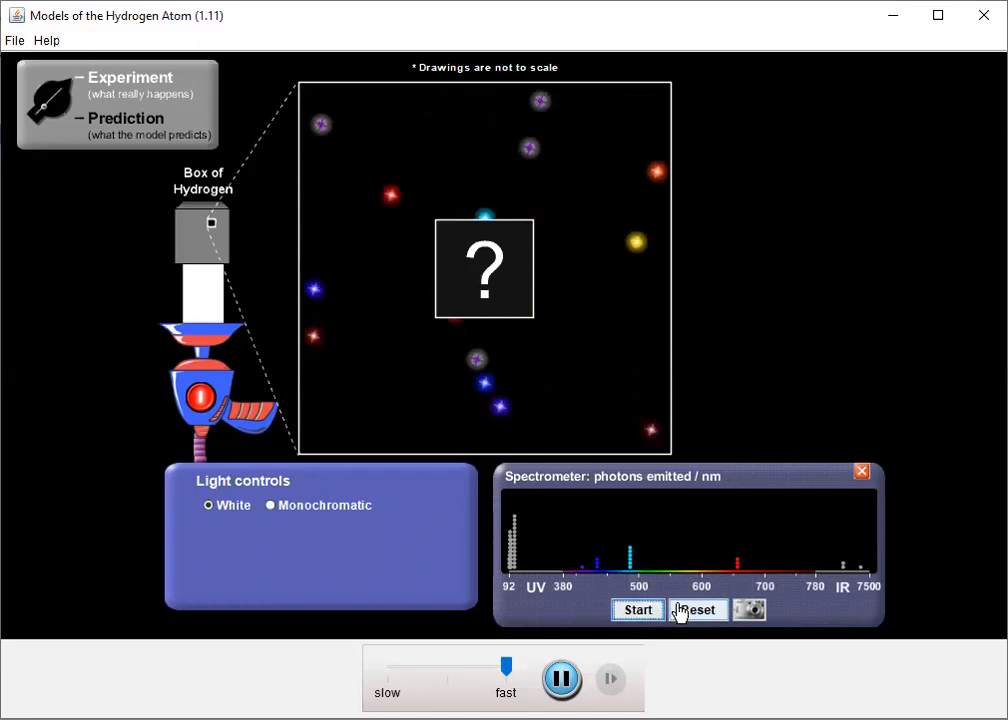
pyautogui.click(698, 610)
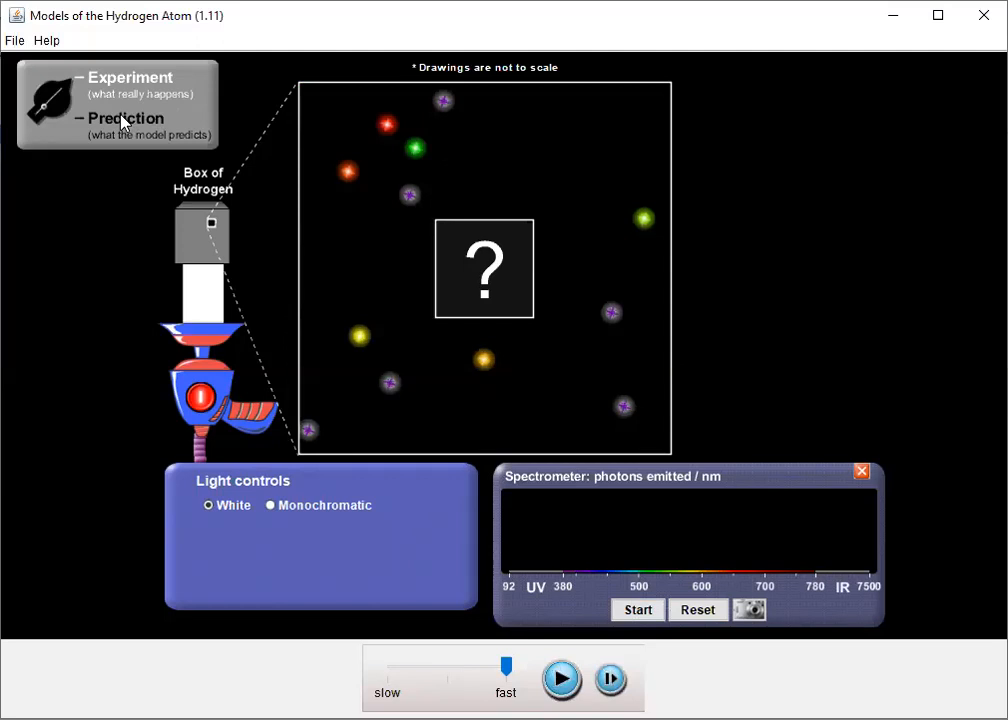
pyautogui.click(122, 118)
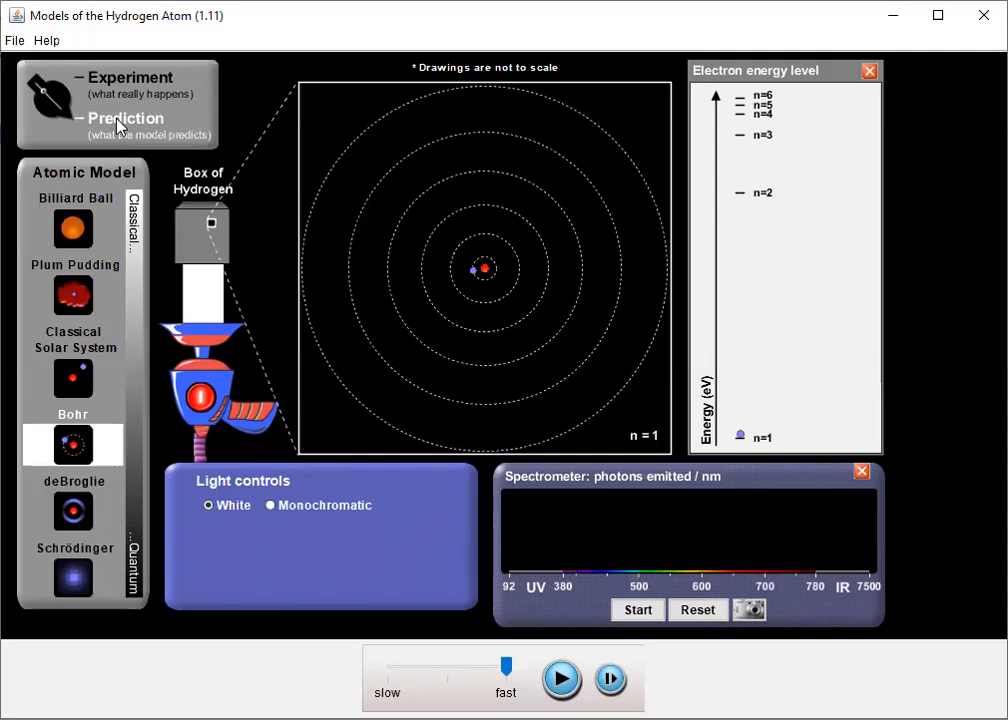
pyautogui.moveTo(15, 208)
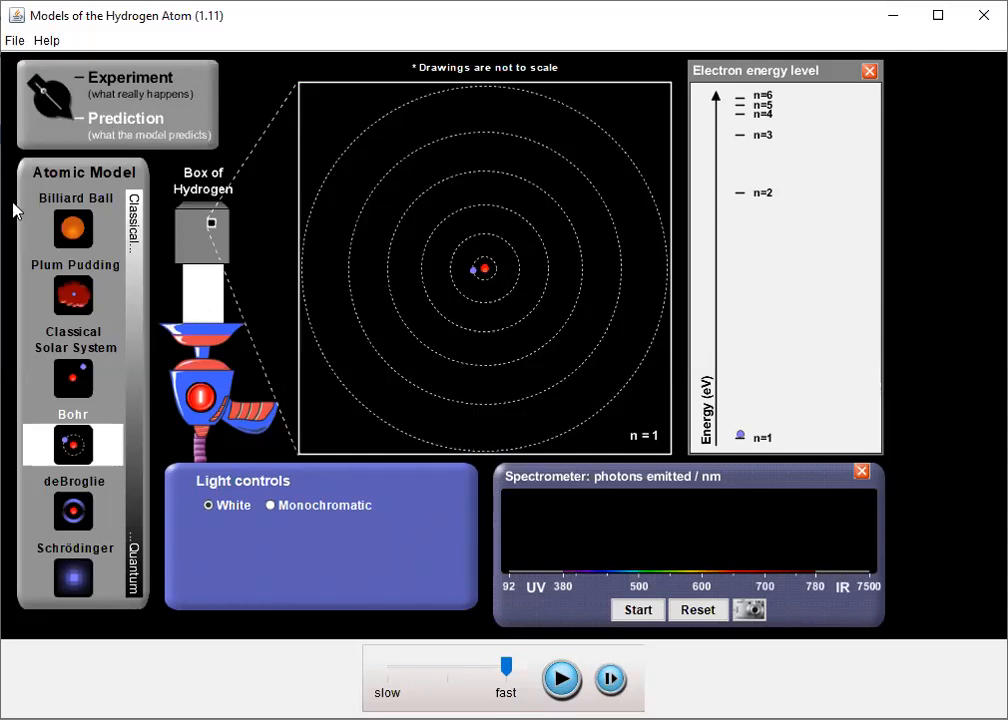
pyautogui.moveTo(65, 368)
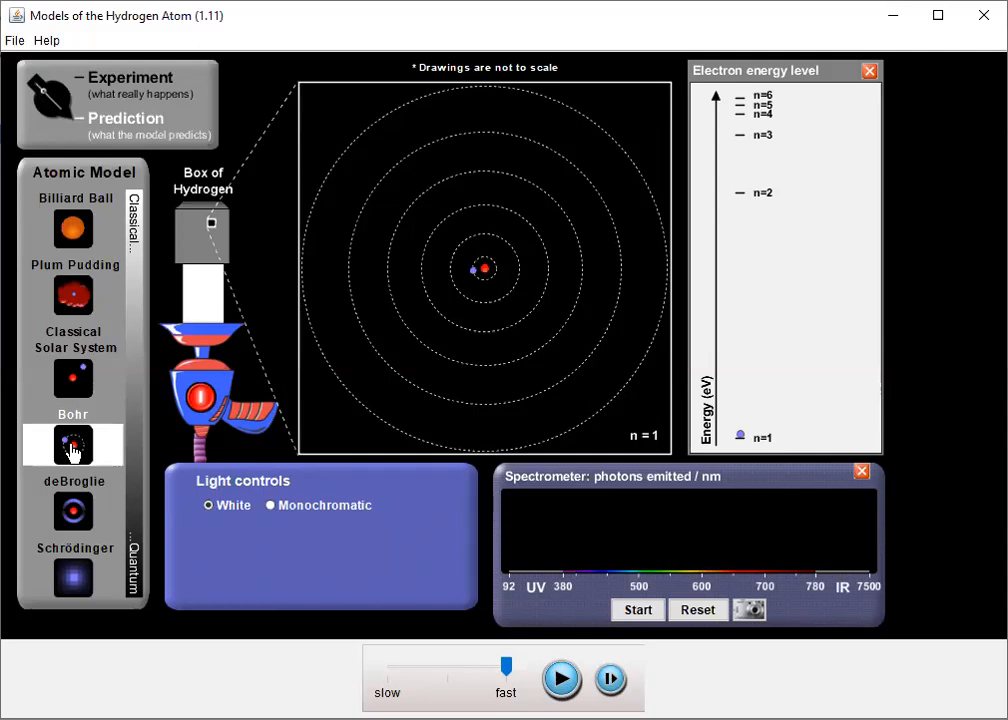
pyautogui.moveTo(298, 432)
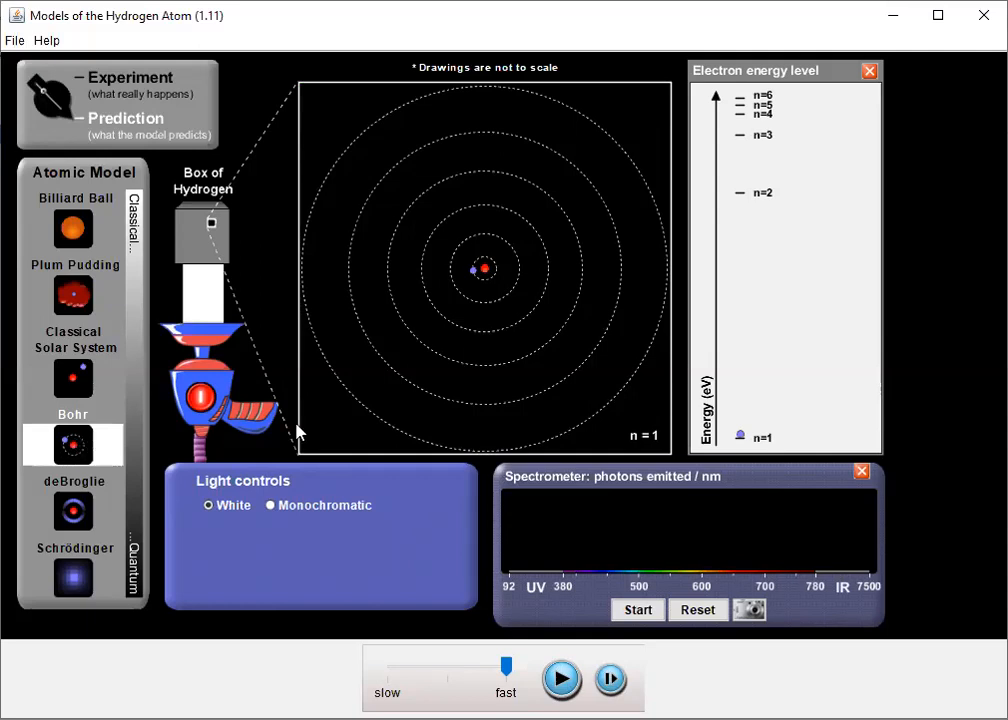
pyautogui.moveTo(483, 303)
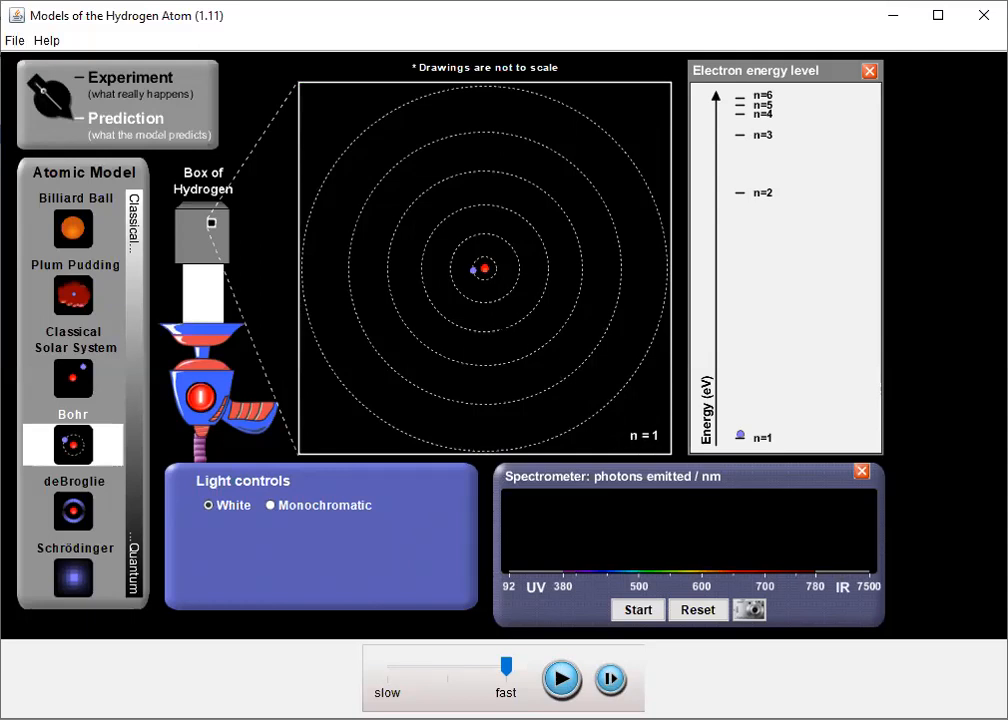
pyautogui.moveTo(658, 458)
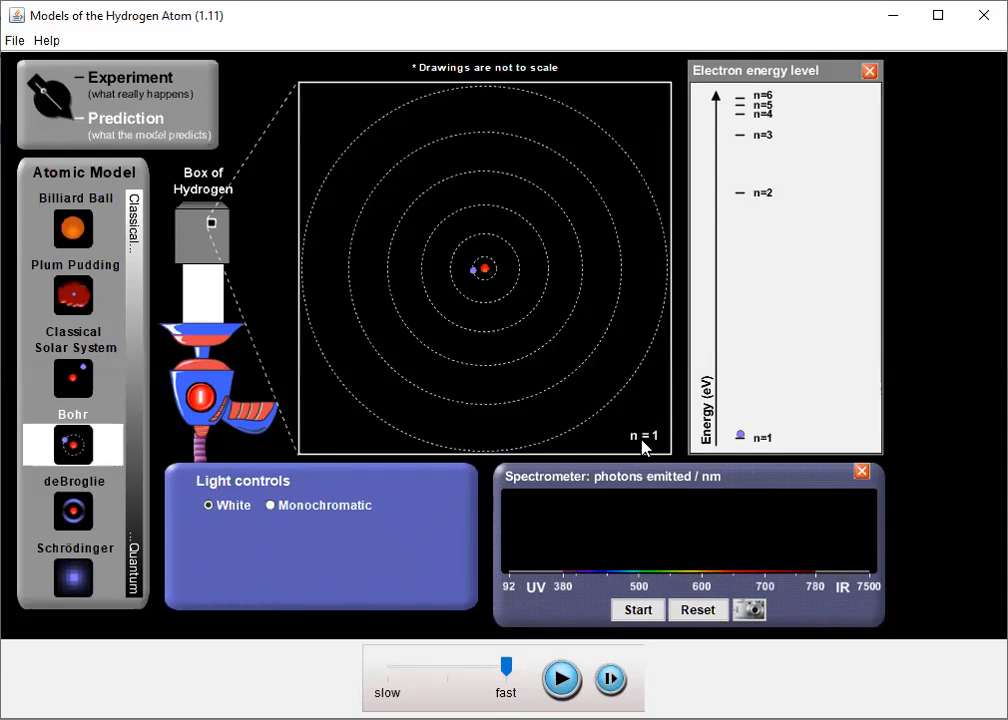
pyautogui.moveTo(512, 271)
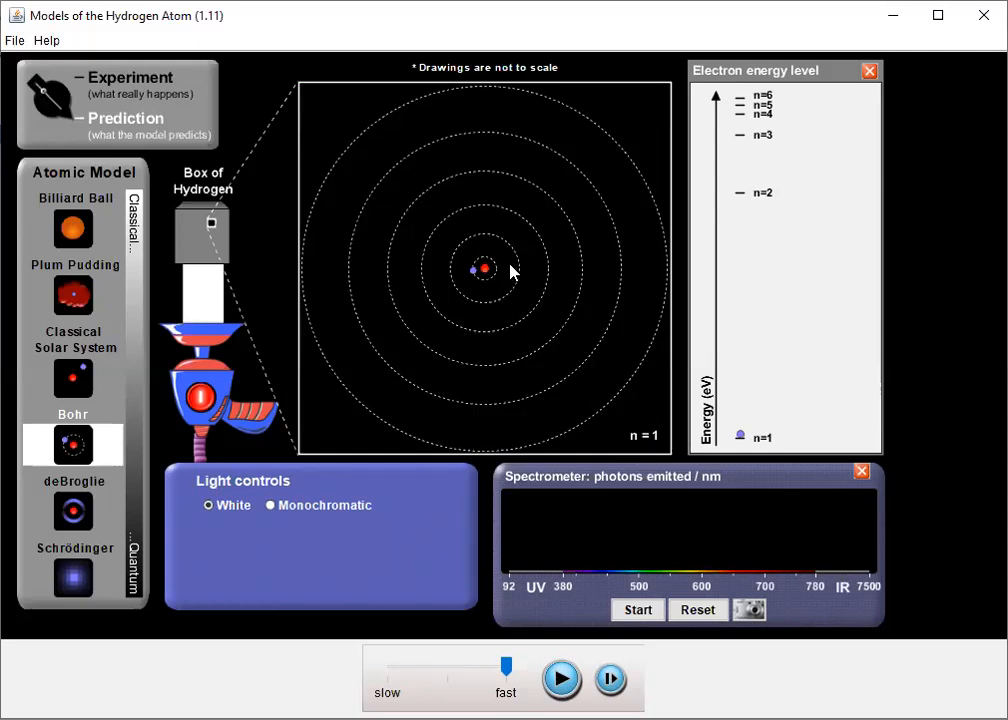
pyautogui.moveTo(502, 288)
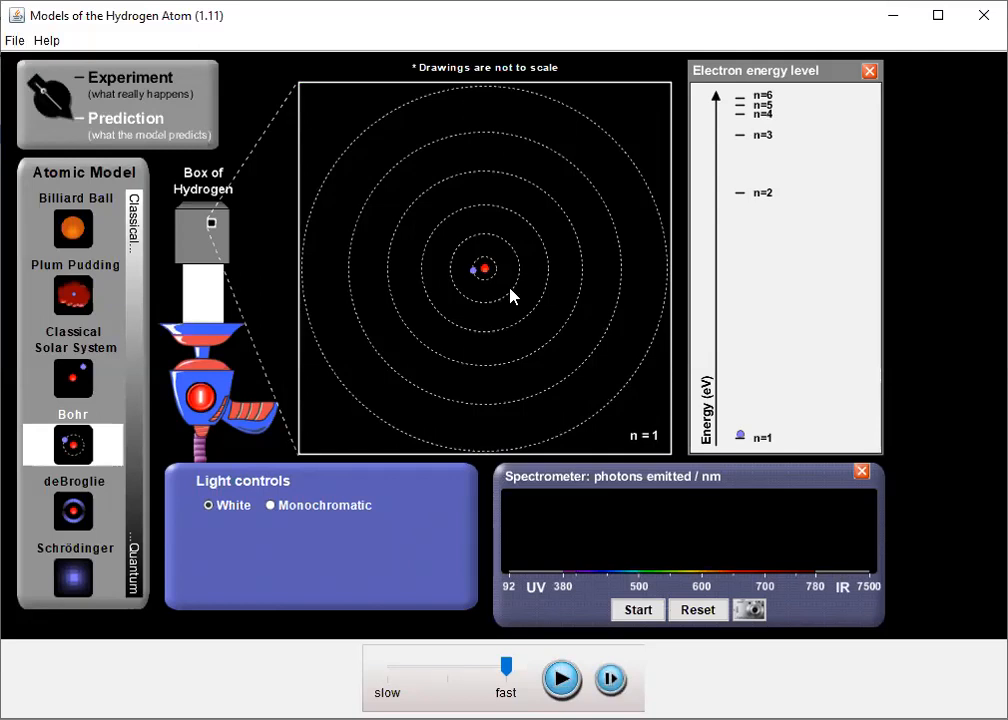
pyautogui.moveTo(588, 352)
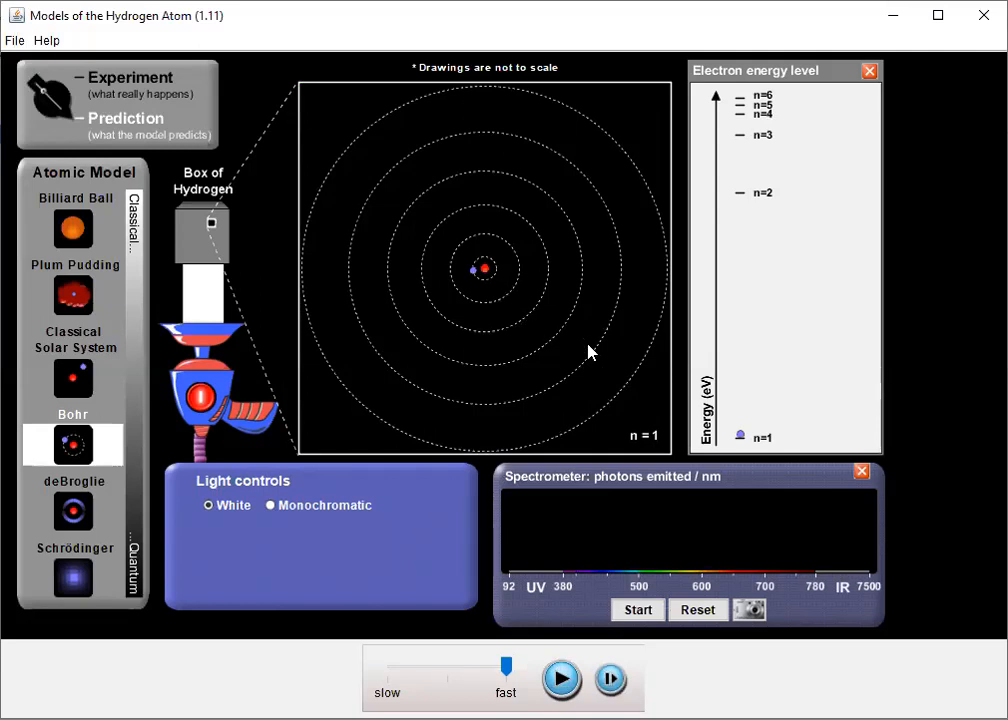
pyautogui.moveTo(668, 309)
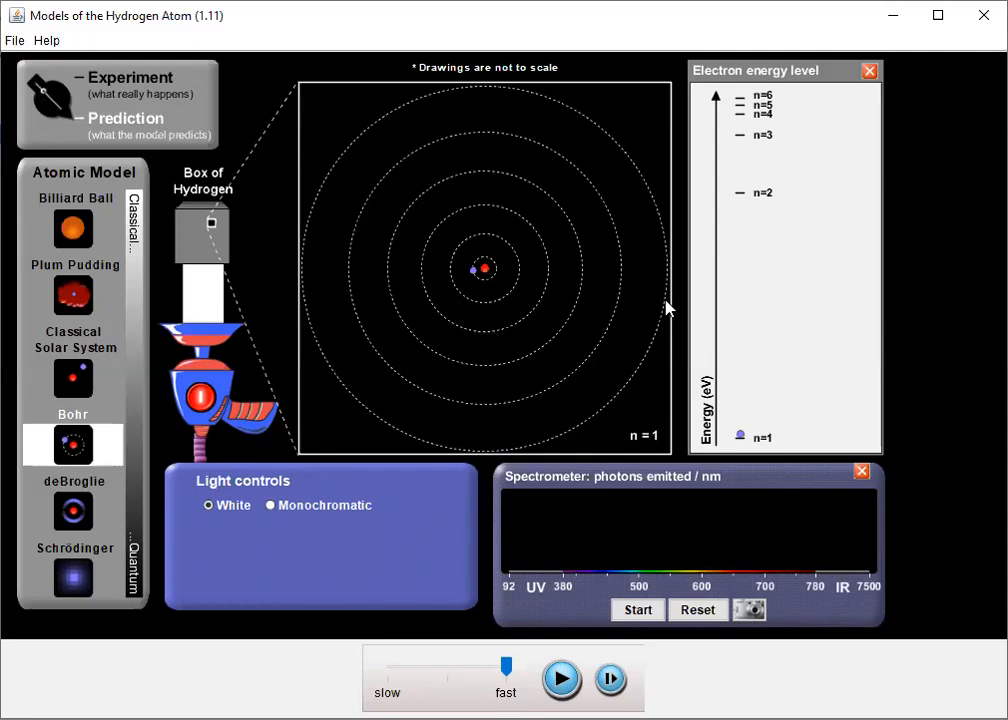
pyautogui.moveTo(620, 322)
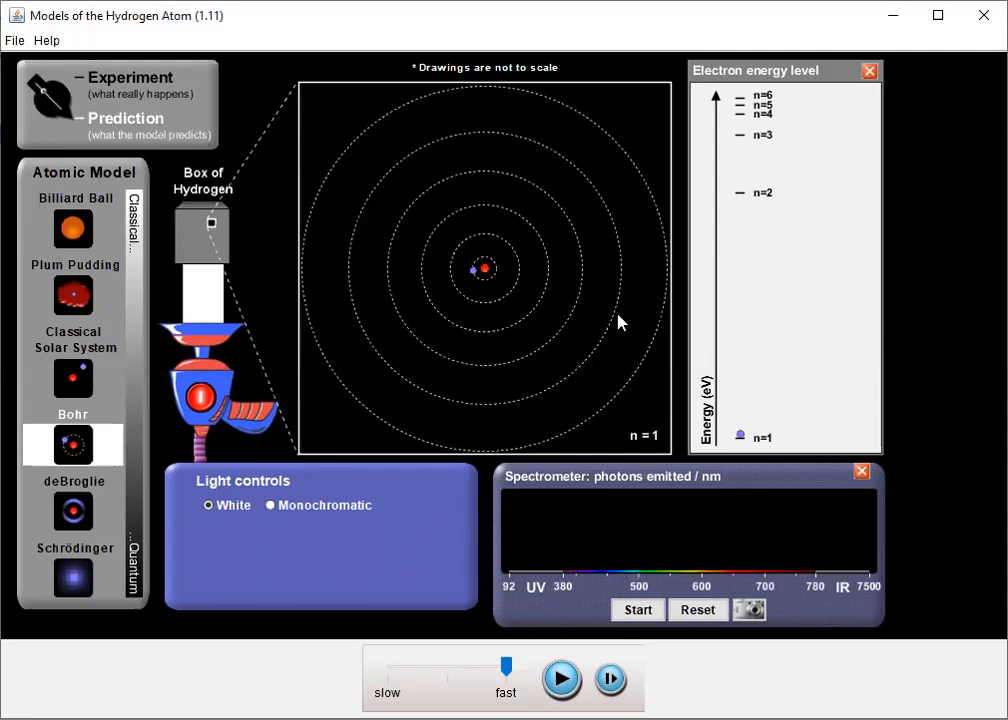
pyautogui.moveTo(490, 283)
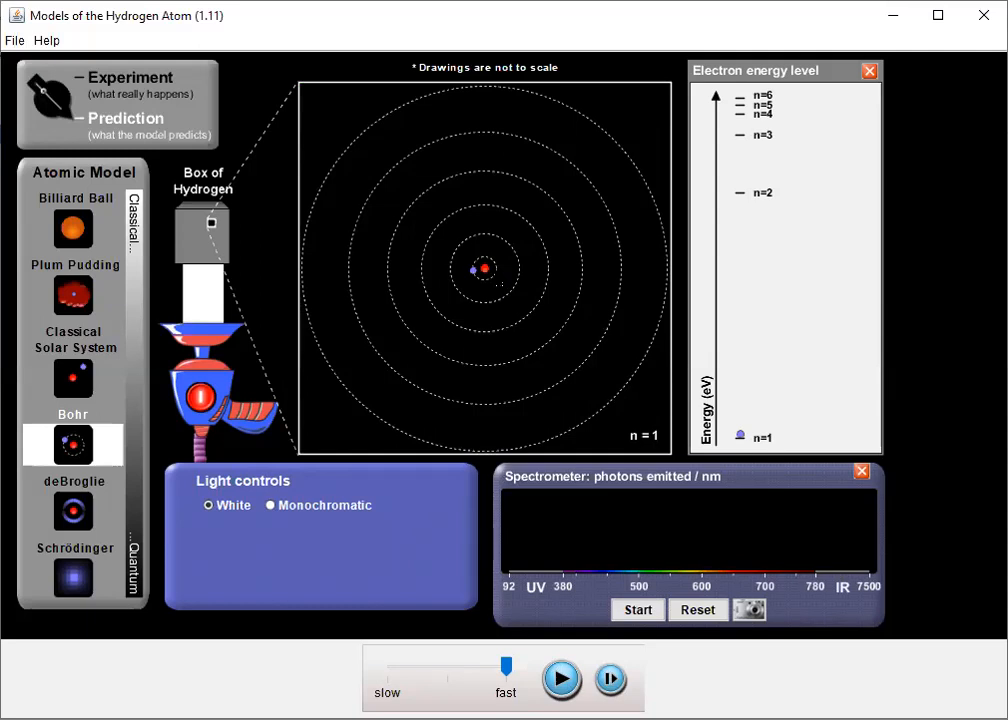
pyautogui.moveTo(500, 275)
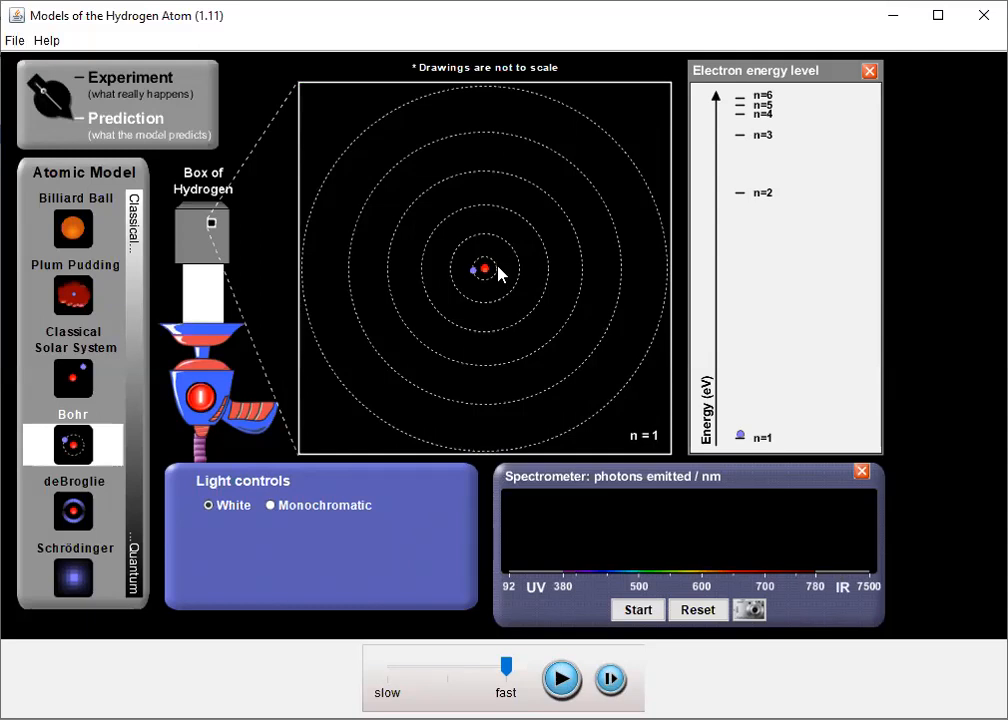
pyautogui.moveTo(493, 277)
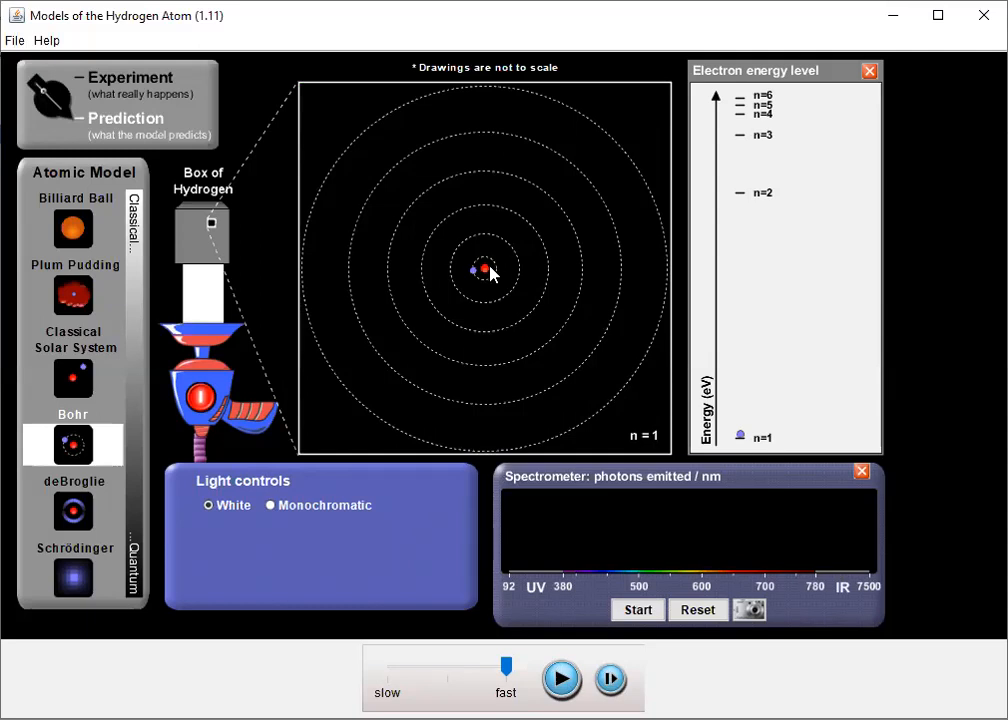
pyautogui.moveTo(340, 320)
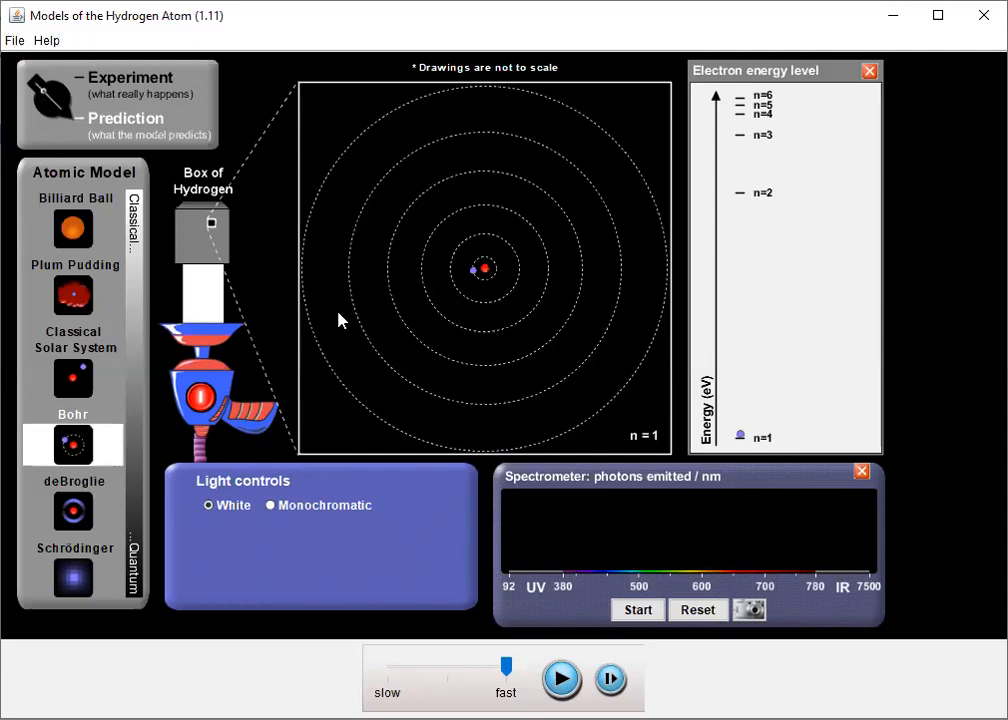
pyautogui.moveTo(347, 315)
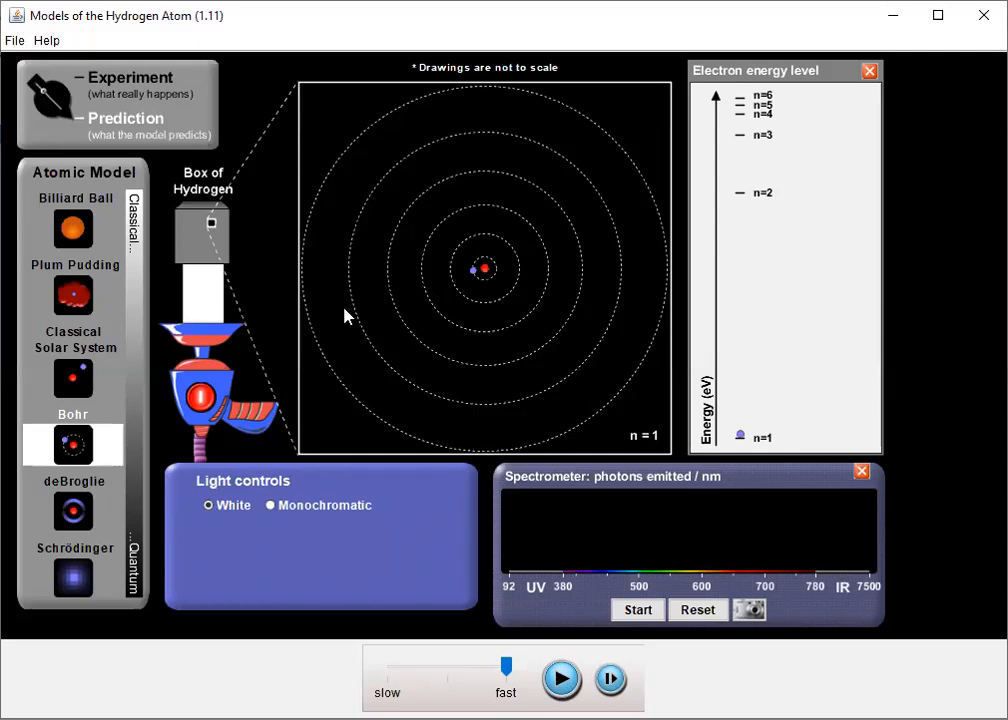
pyautogui.moveTo(475, 280)
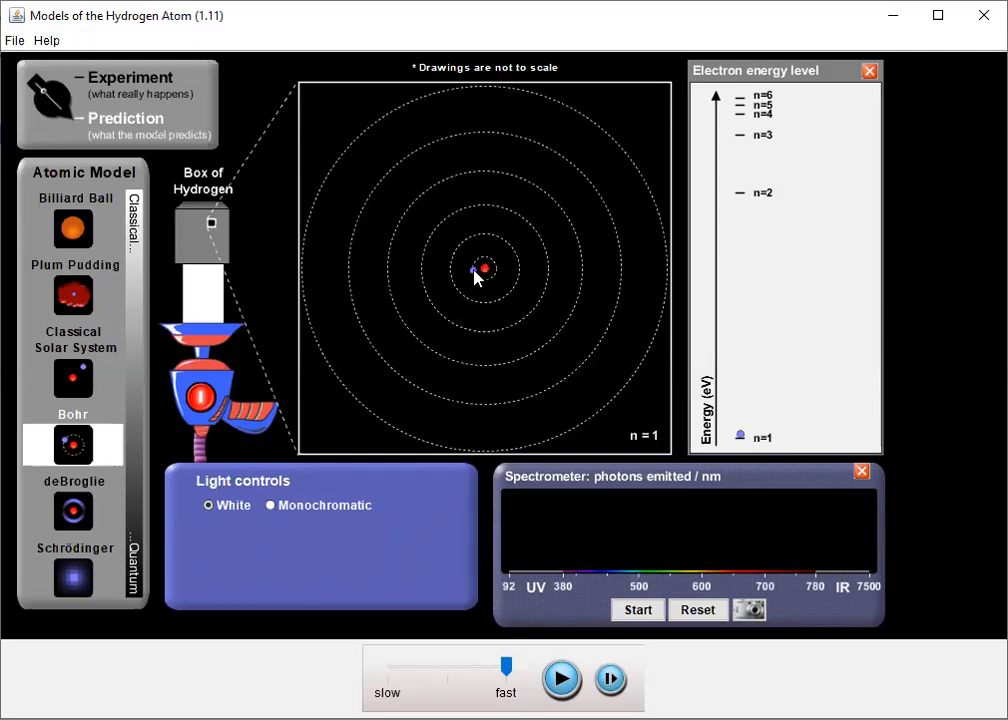
pyautogui.moveTo(371, 252)
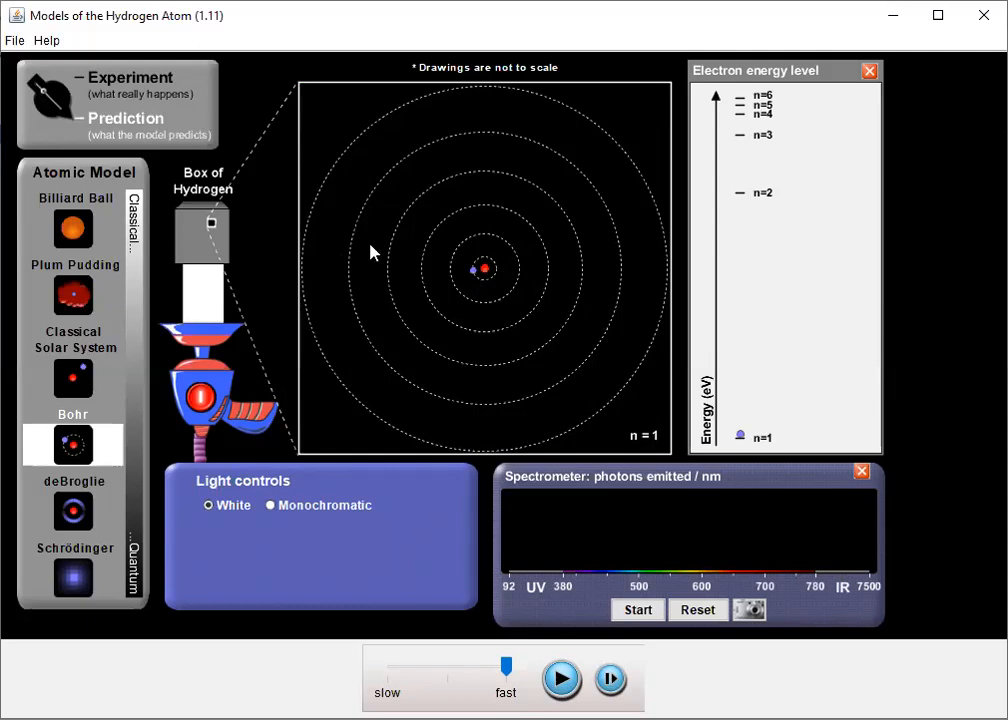
pyautogui.moveTo(640, 380)
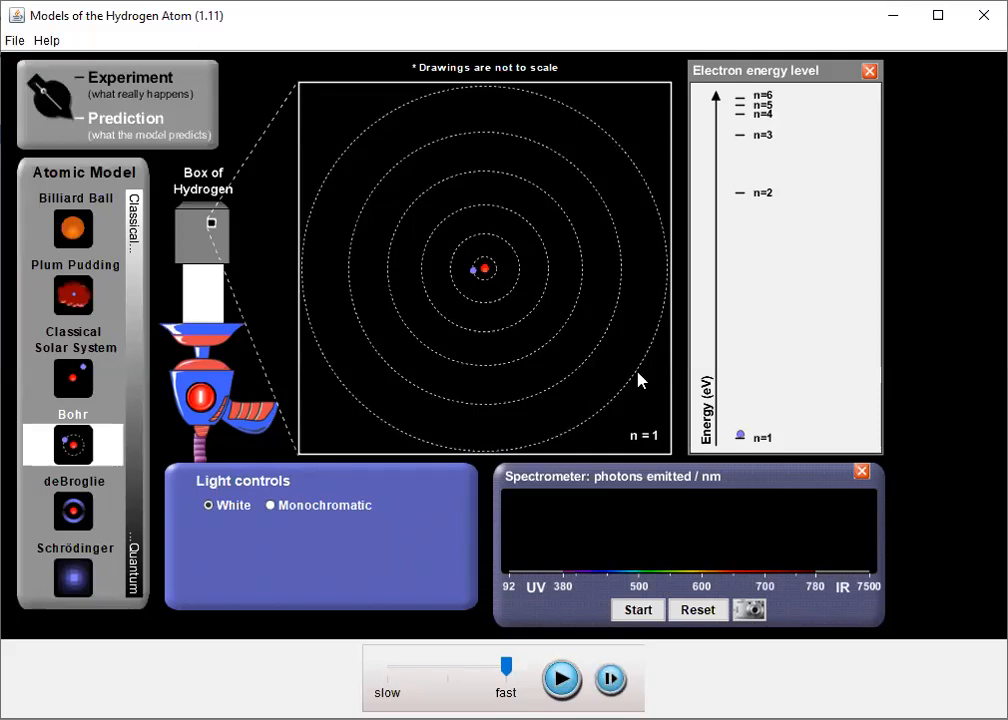
pyautogui.moveTo(633, 391)
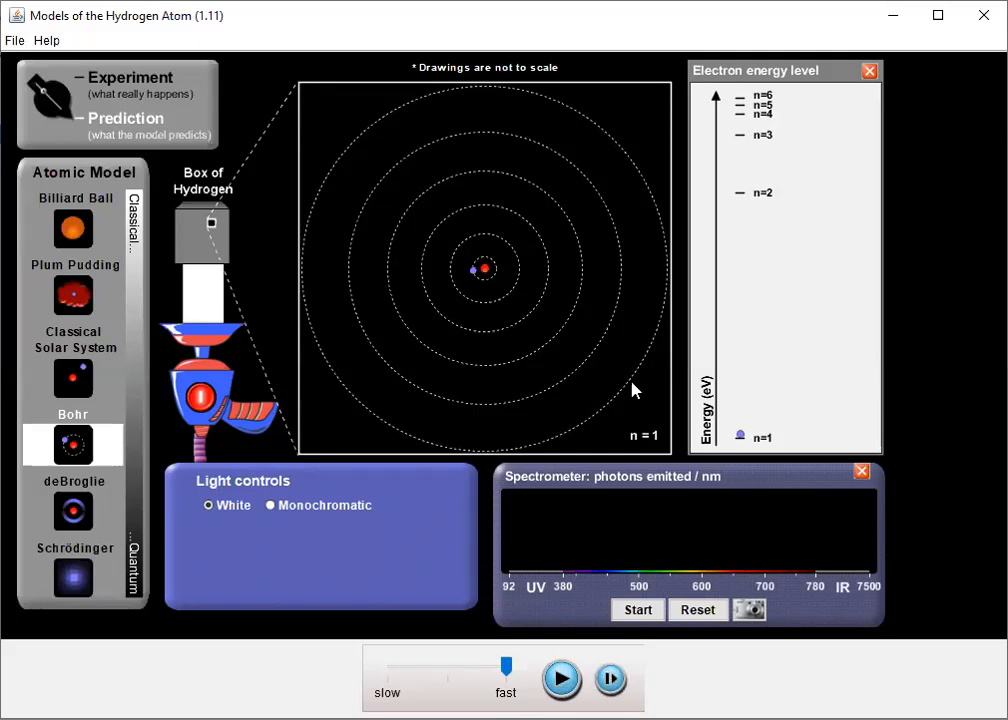
pyautogui.moveTo(771, 415)
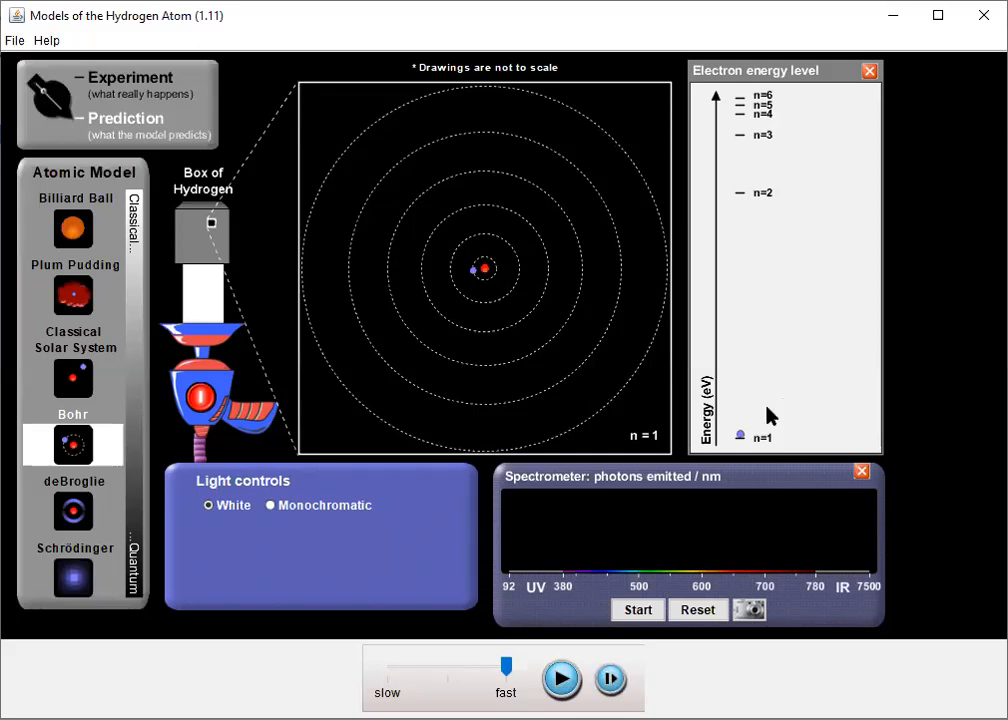
pyautogui.moveTo(755, 172)
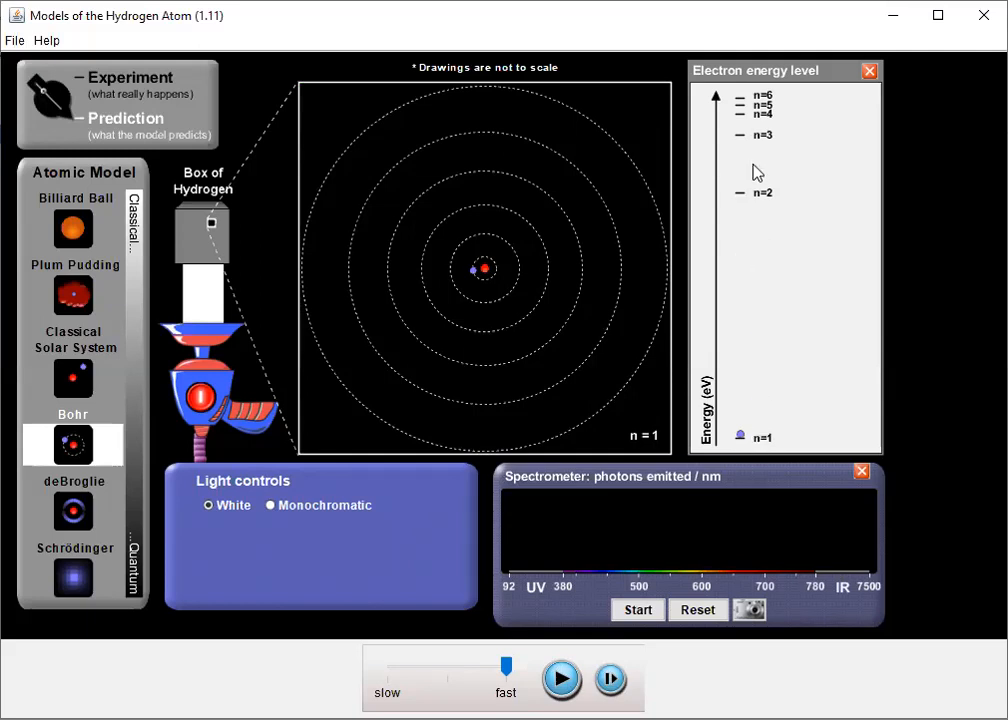
pyautogui.moveTo(728, 412)
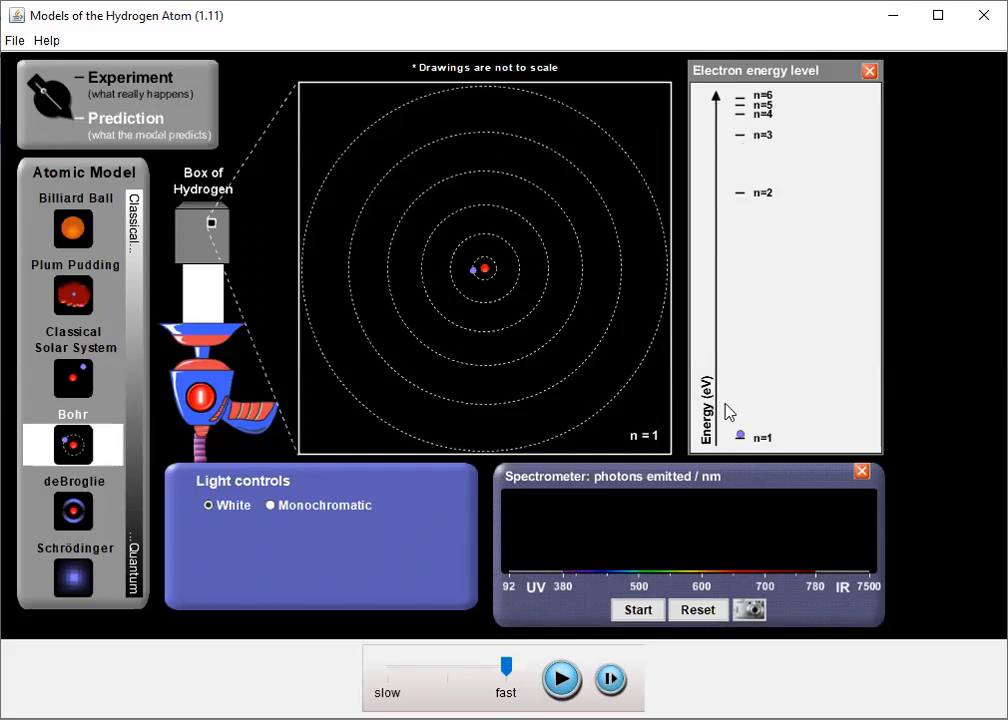
pyautogui.moveTo(670, 557)
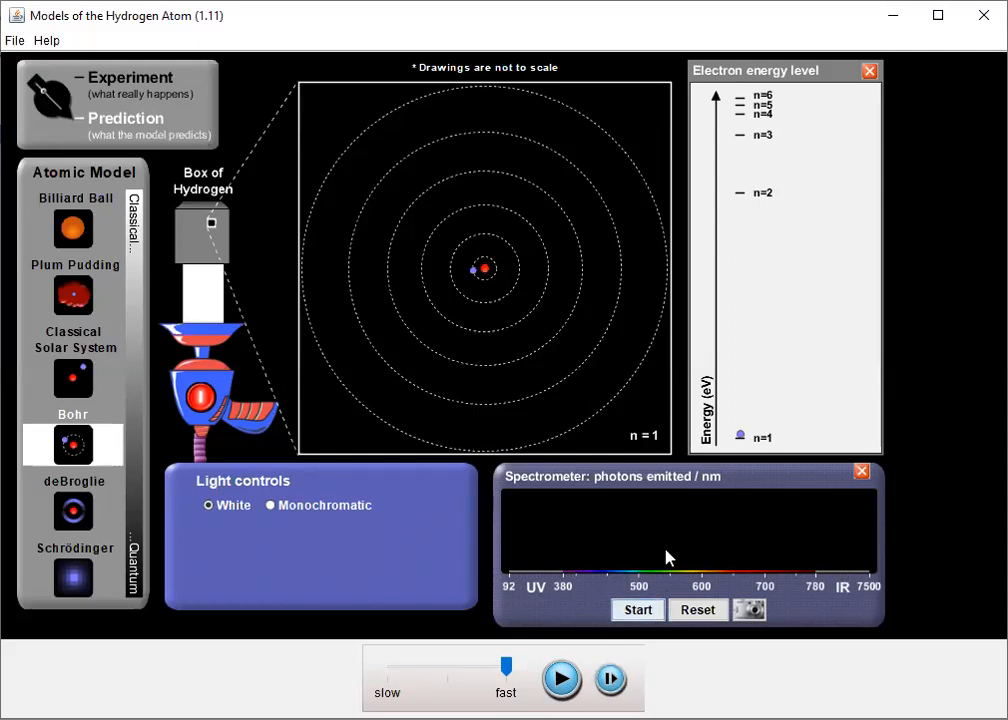
pyautogui.moveTo(773, 188)
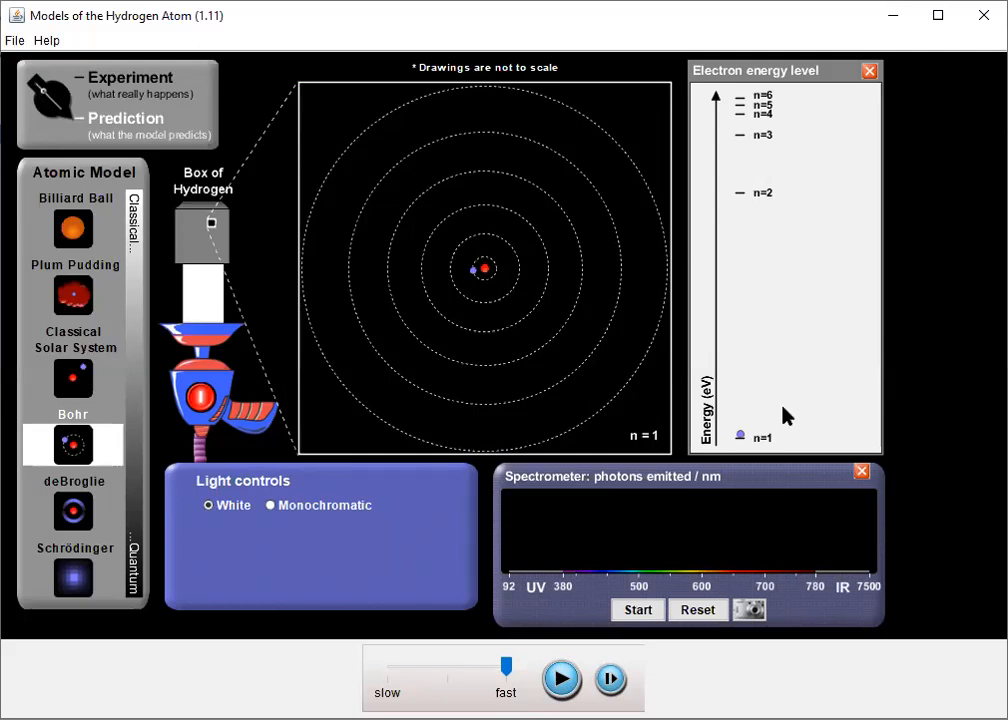
pyautogui.moveTo(763, 435)
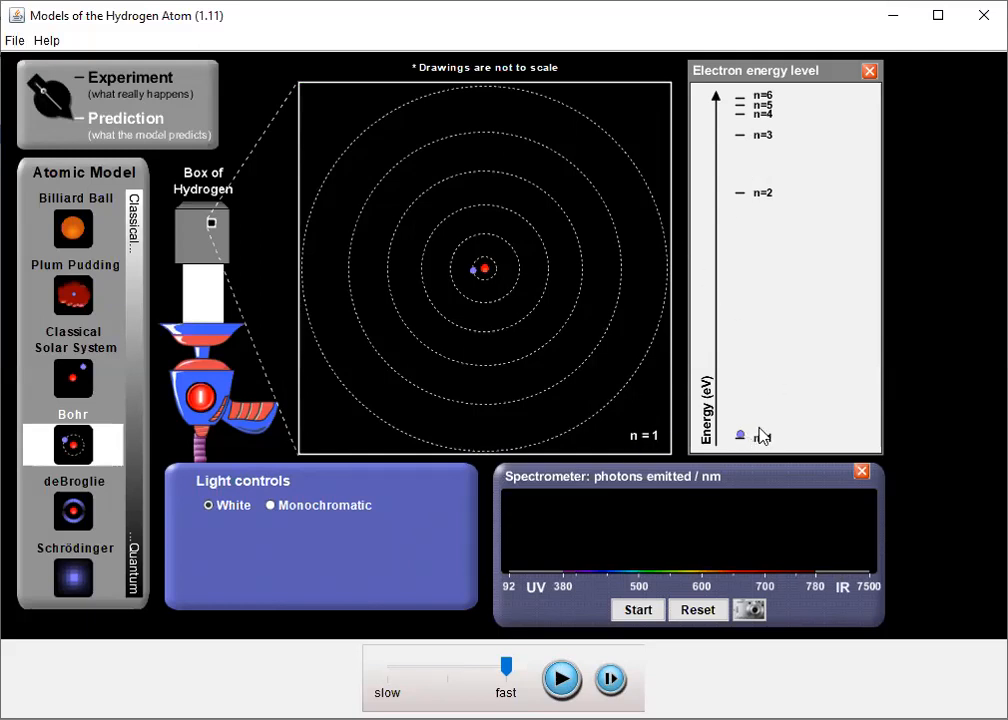
pyautogui.moveTo(755, 445)
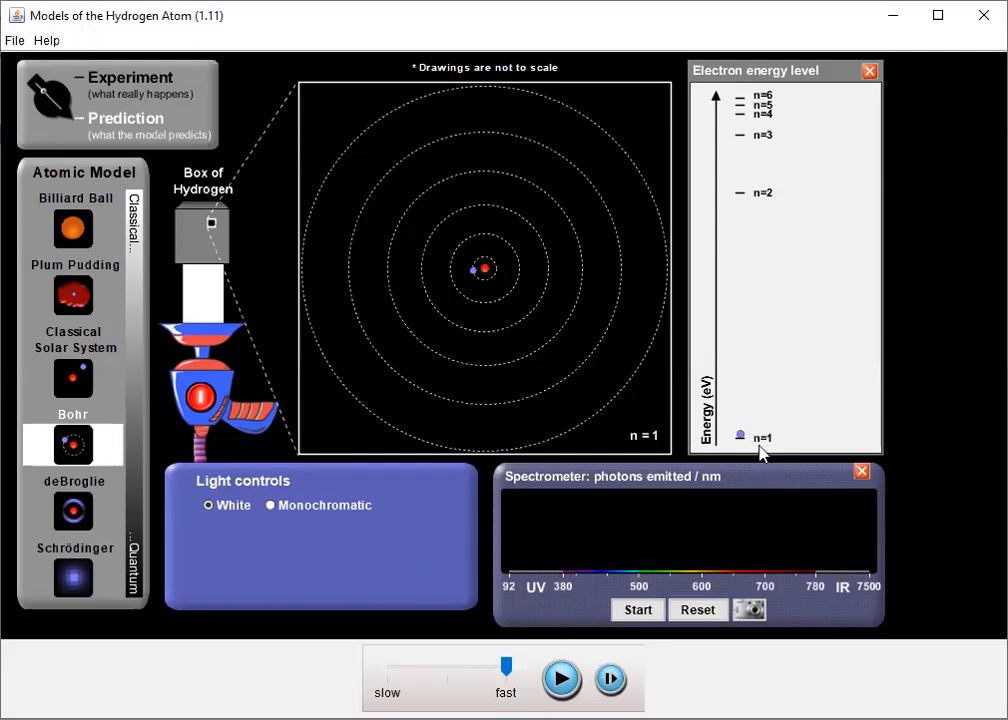
pyautogui.moveTo(785, 282)
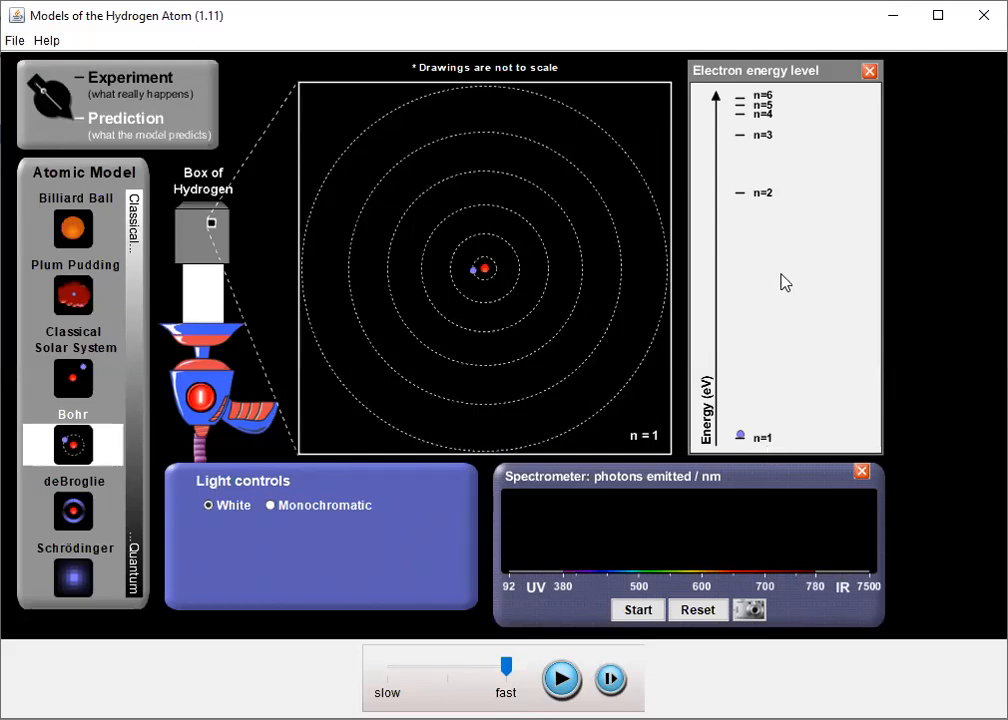
pyautogui.moveTo(751, 491)
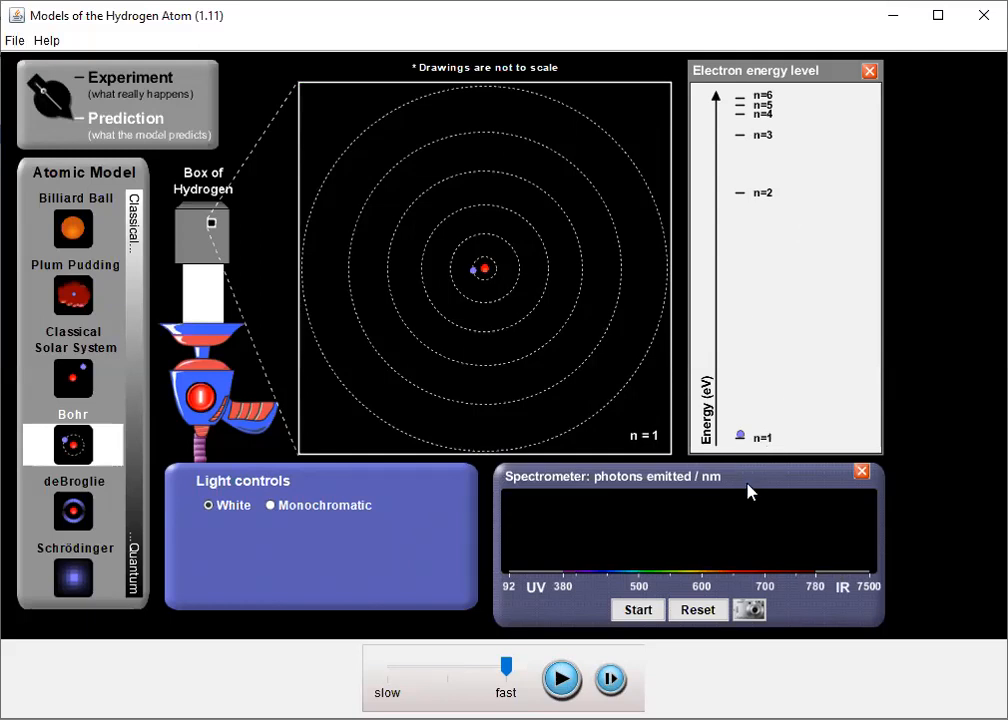
pyautogui.moveTo(780, 417)
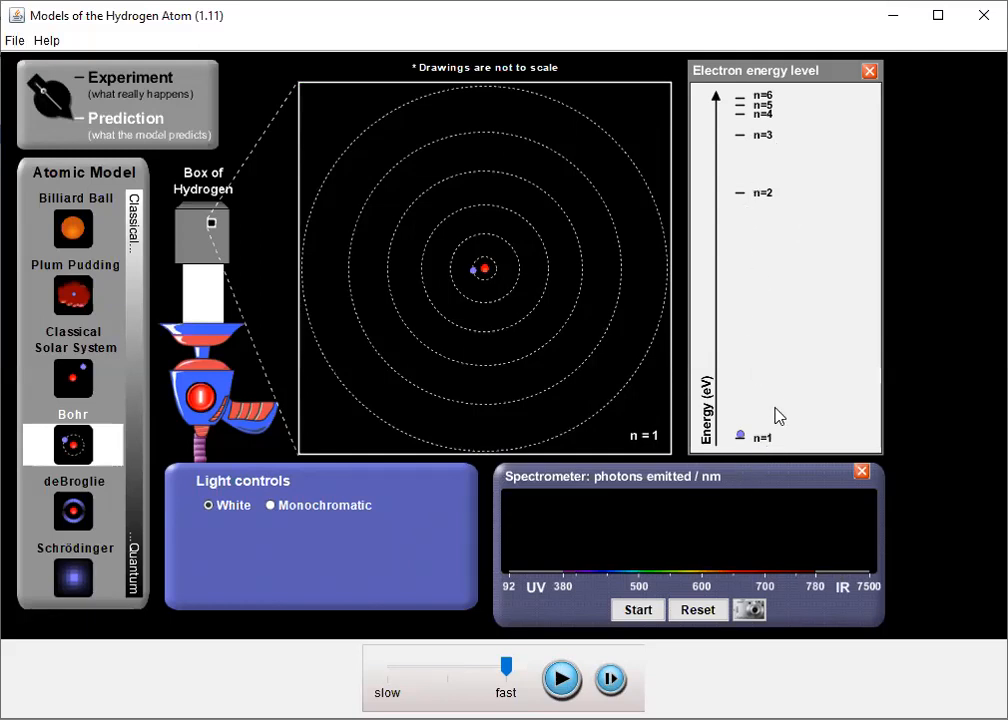
pyautogui.moveTo(775, 170)
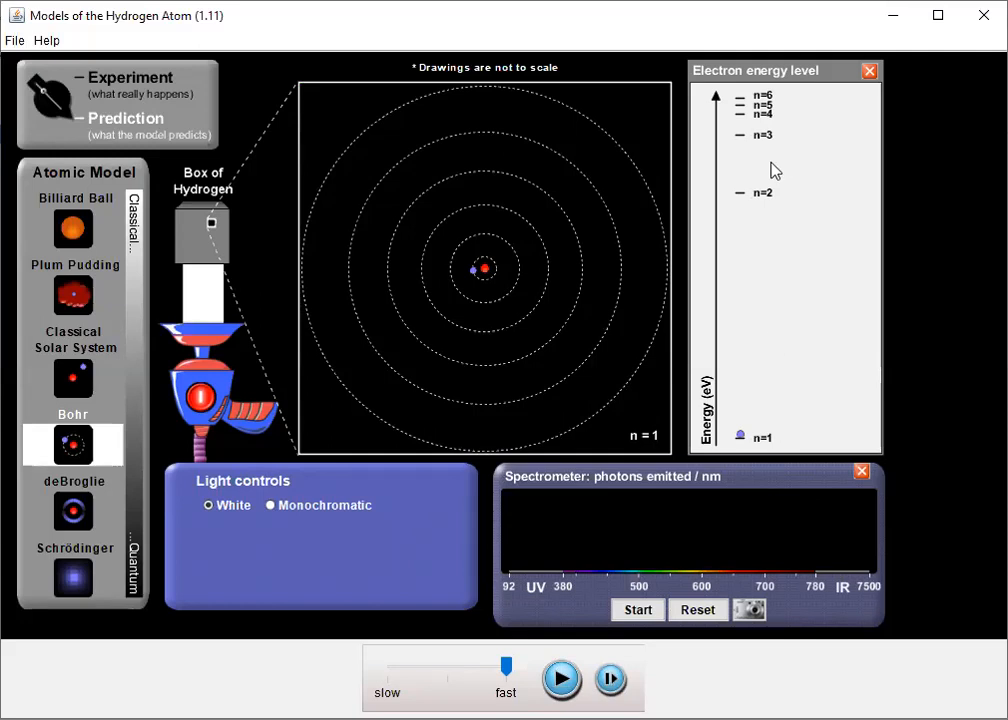
pyautogui.moveTo(775, 168)
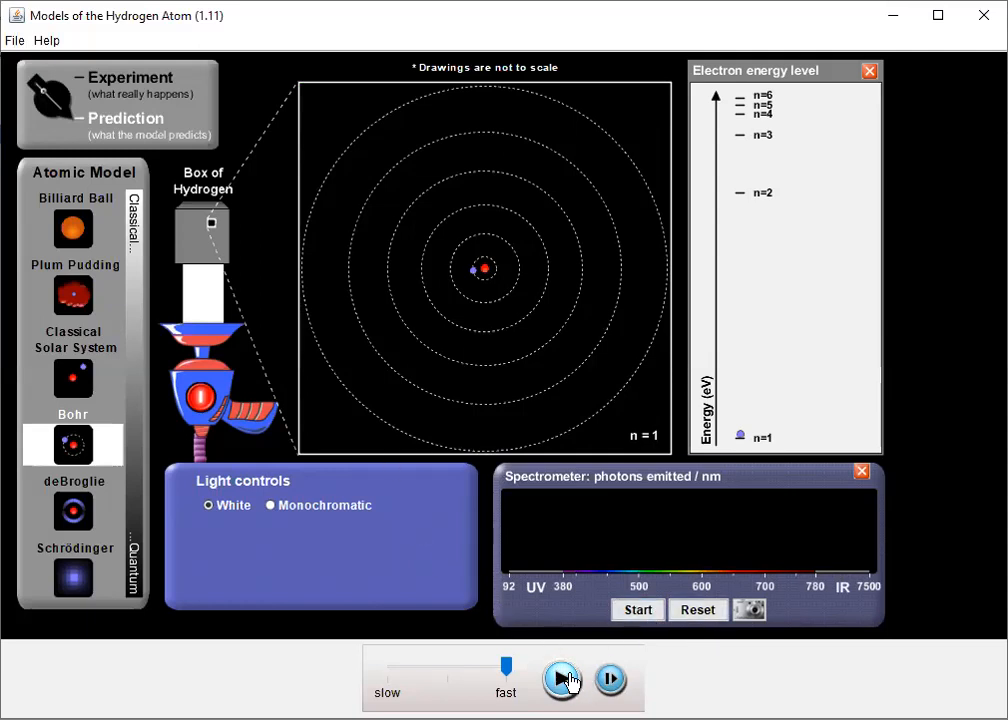
# Run the Bohr-model simulation so white-light photons excite the electron from n=1
pyautogui.click(561, 679)
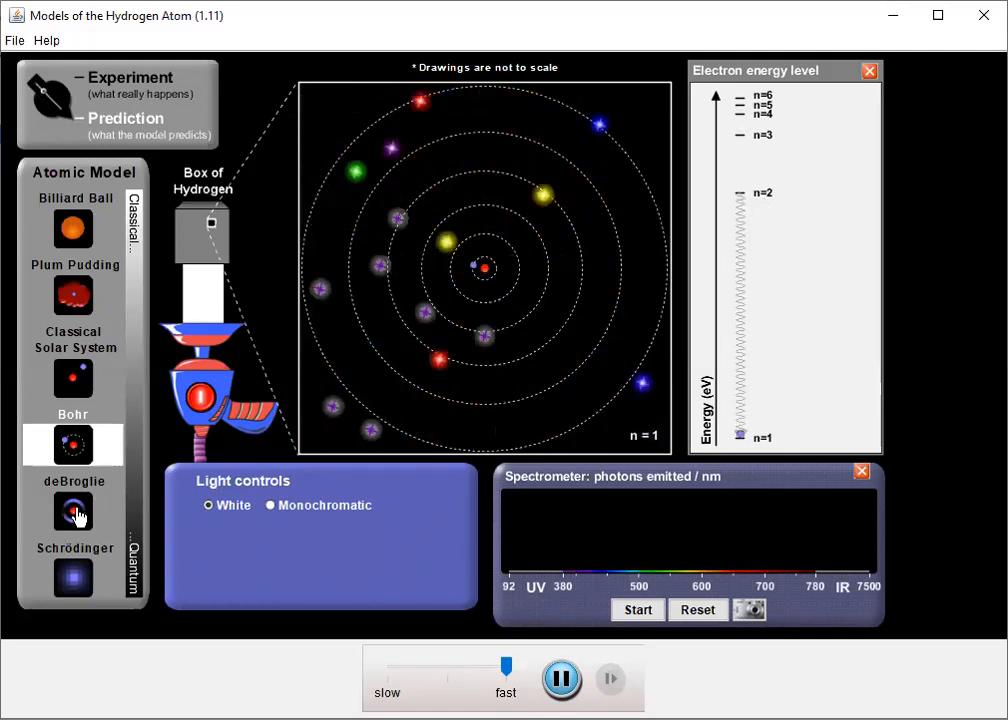
# Move through de Broglie to the Schrödinger model and start recording its emission spectrum
pyautogui.click(72, 512)
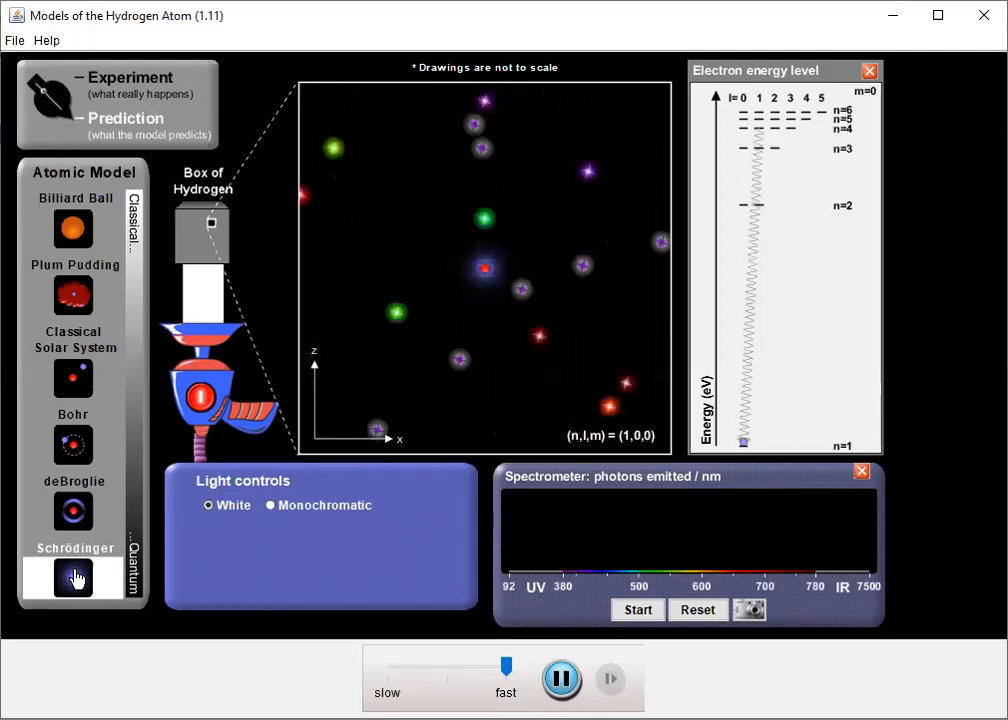
pyautogui.click(72, 578)
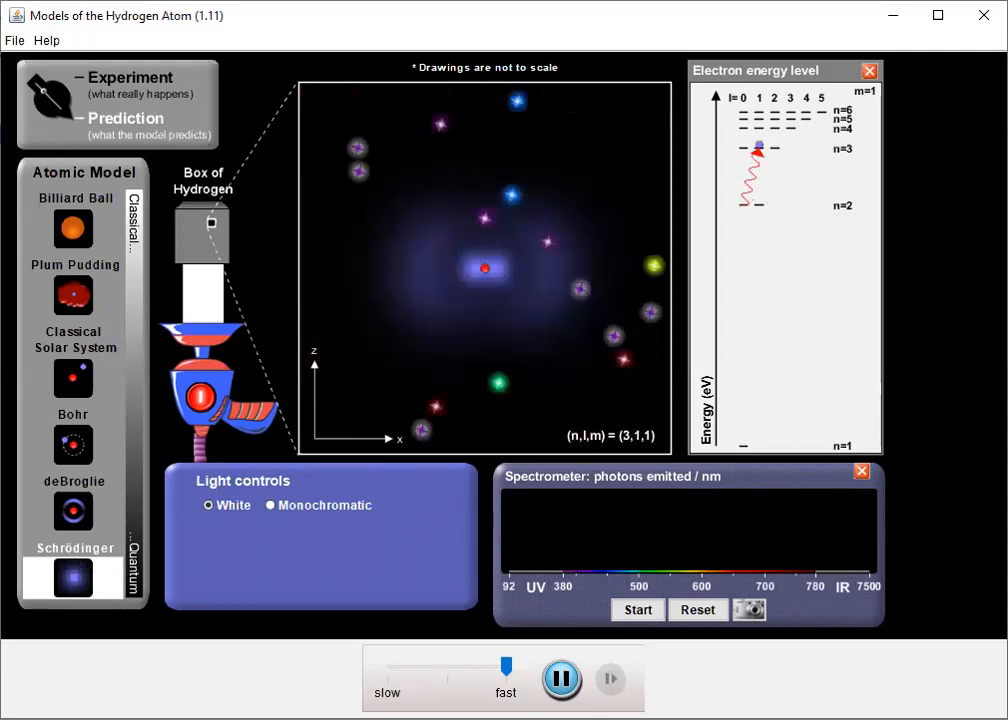
pyautogui.click(637, 610)
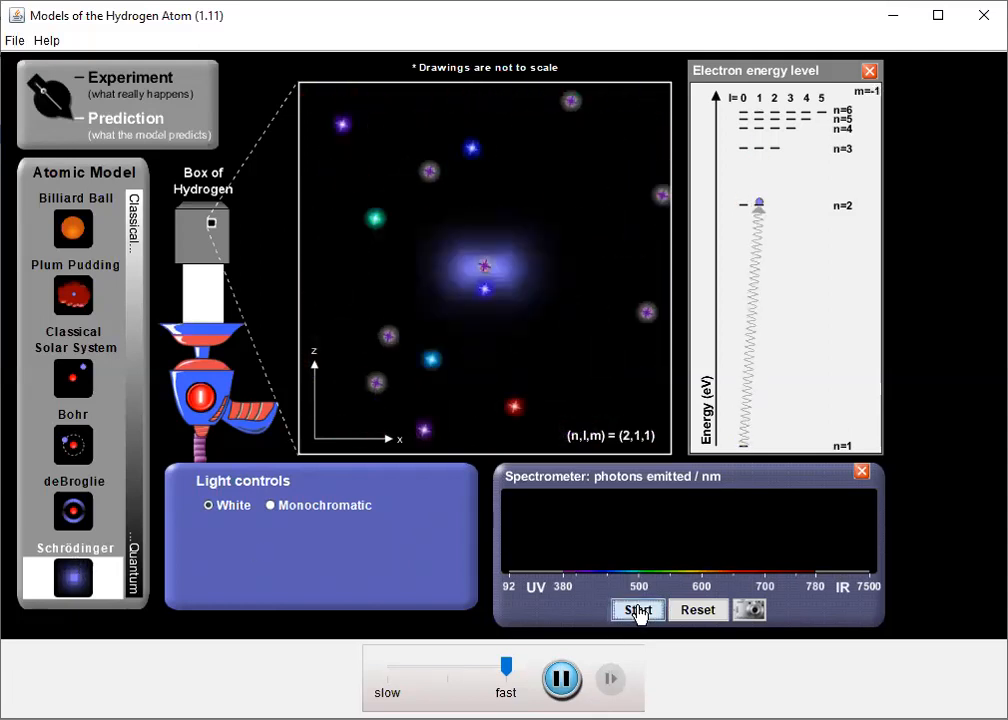